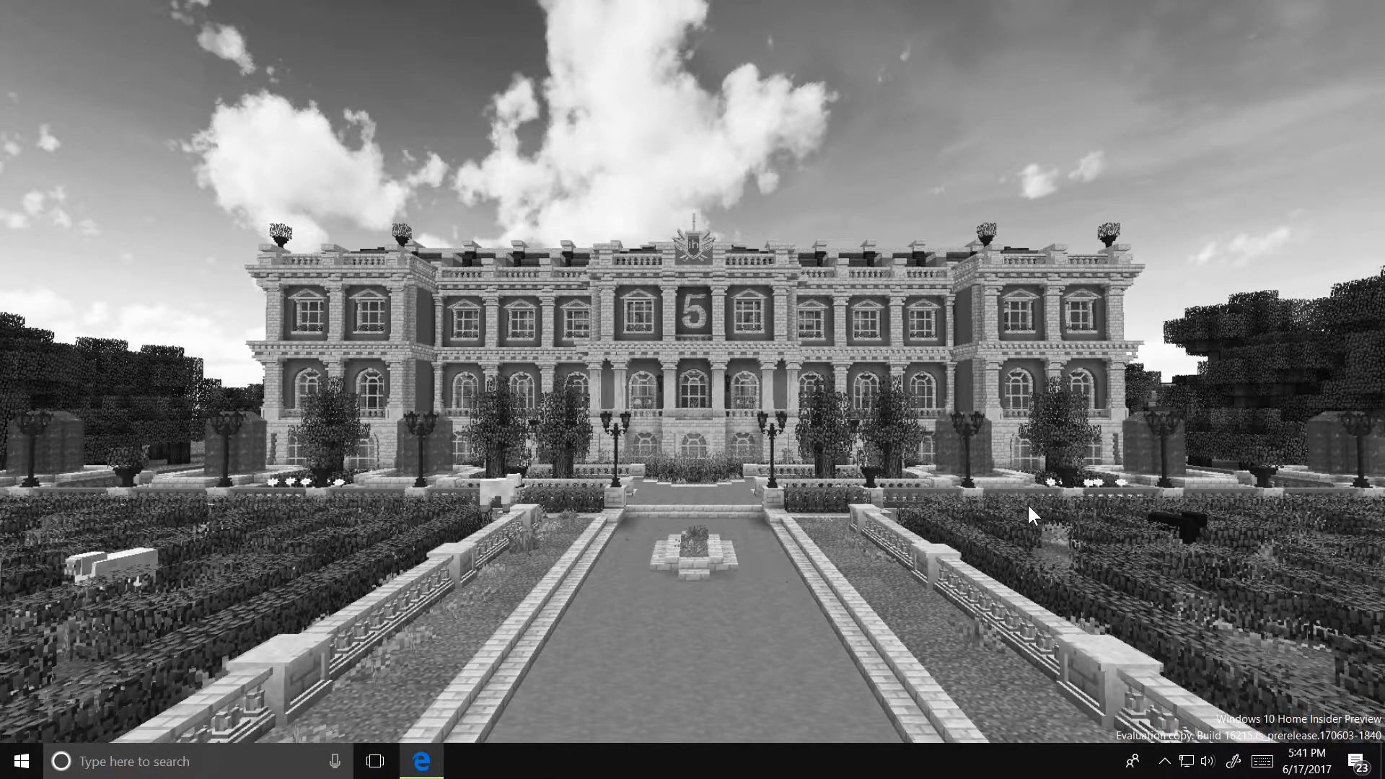
pyautogui.moveTo(981, 518)
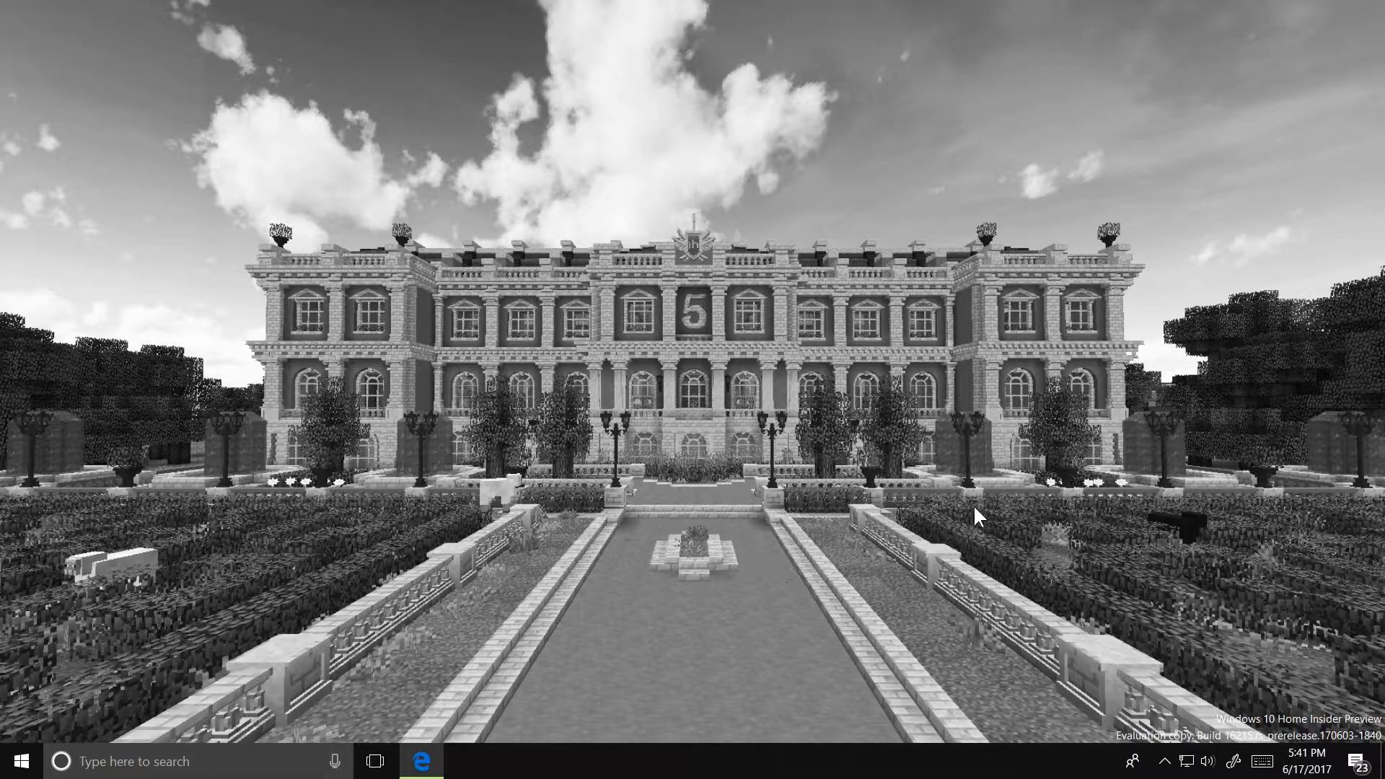
# Bring the Edge browser back up showing the OptiFine downloads page.
pyautogui.click(420, 760)
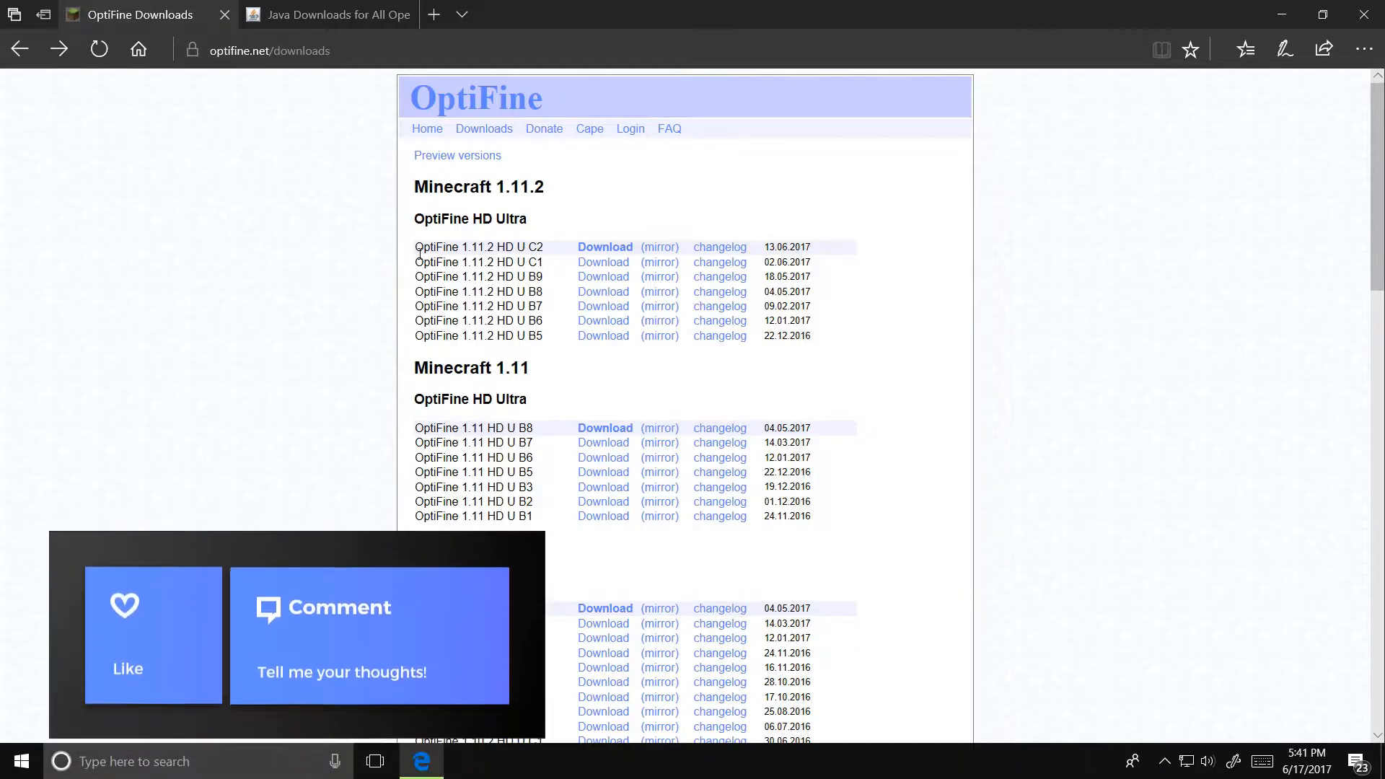
pyautogui.moveTo(812, 257)
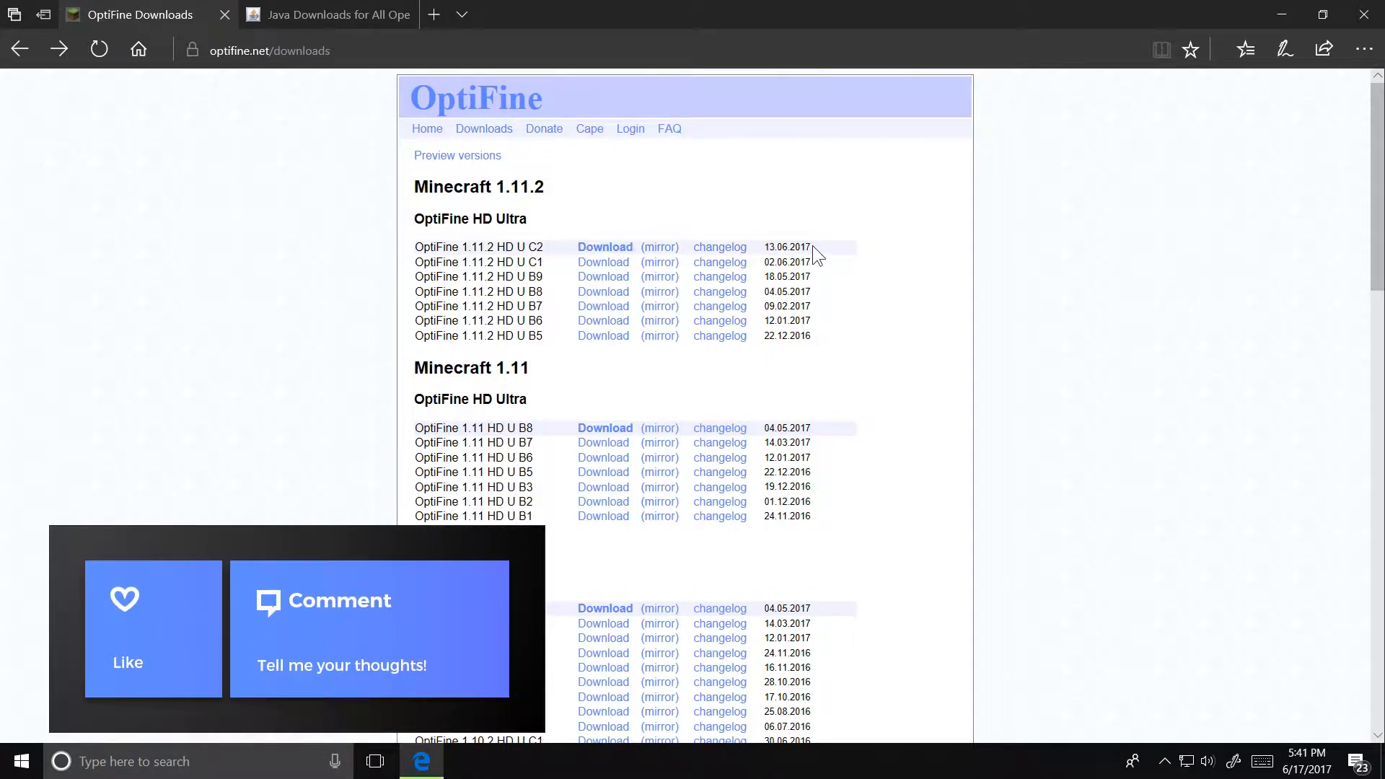
# Request the OptiFine 1.12 HD U A1 pre preview download, reaching the Adf.ly waiting page.
pyautogui.doubleClick(475, 246)
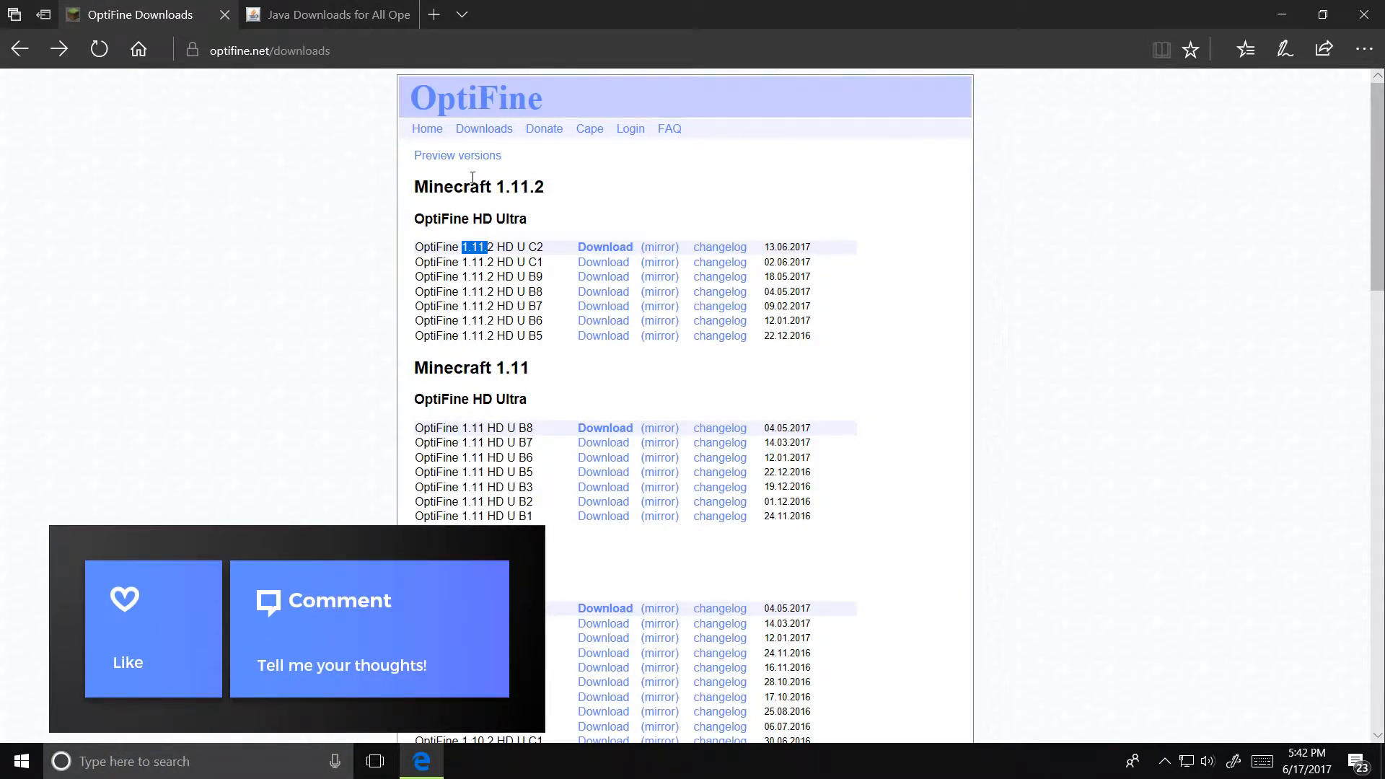
pyautogui.scroll(3)
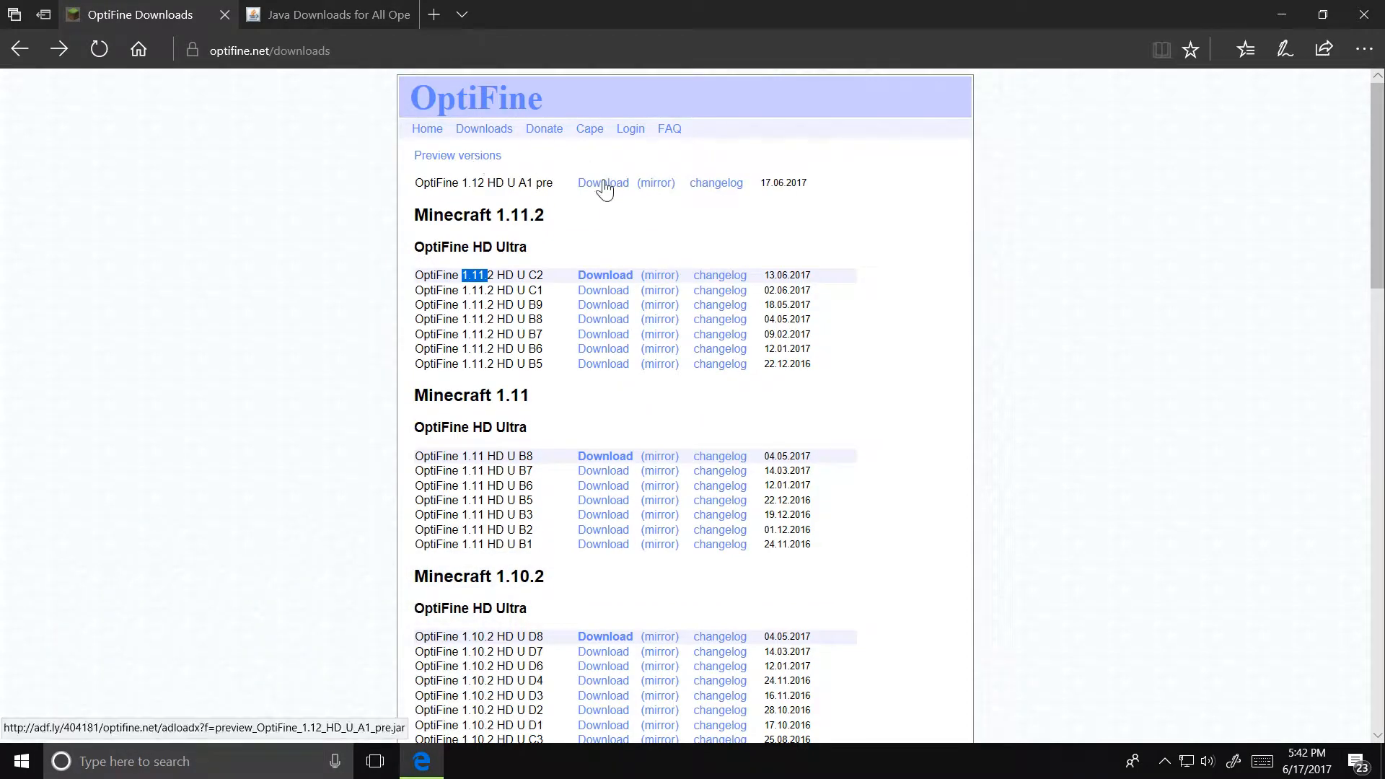
pyautogui.click(603, 183)
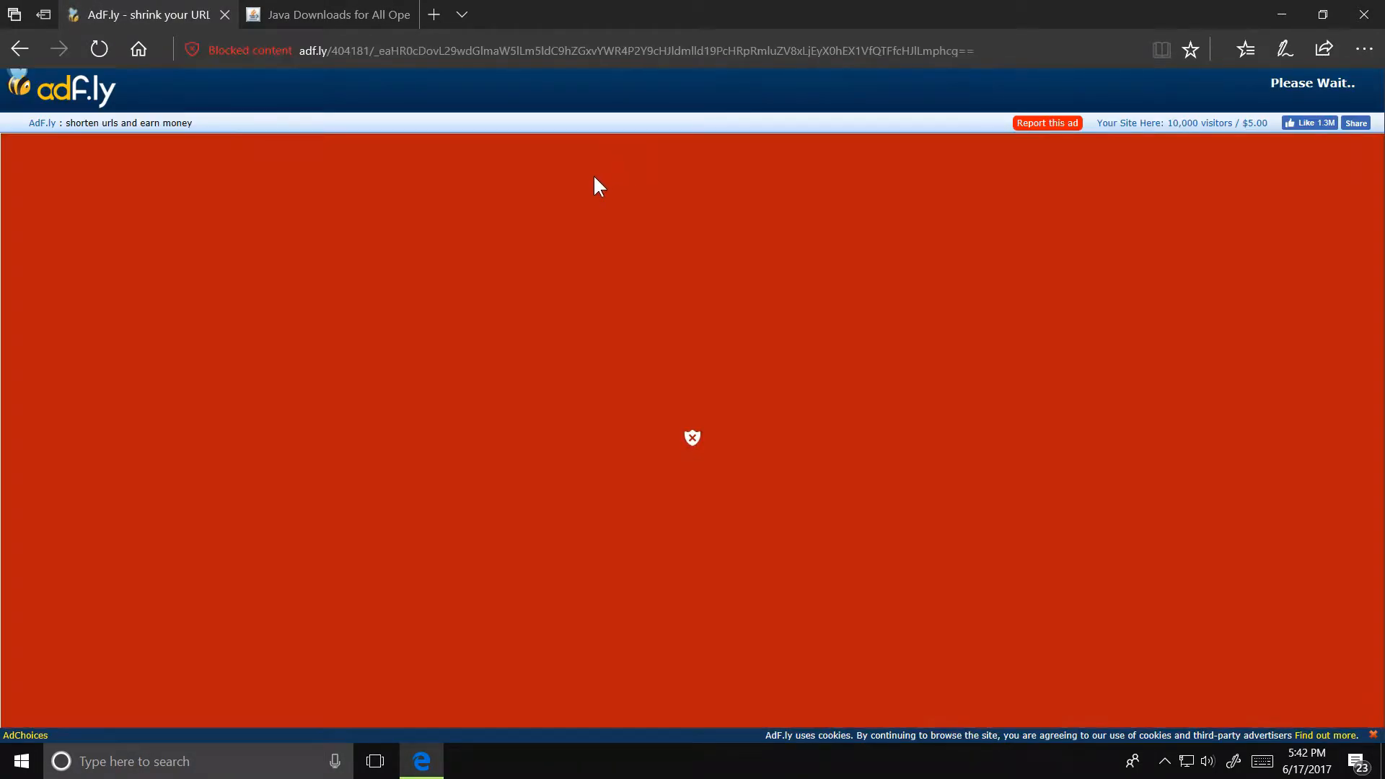
pyautogui.moveTo(985, 446)
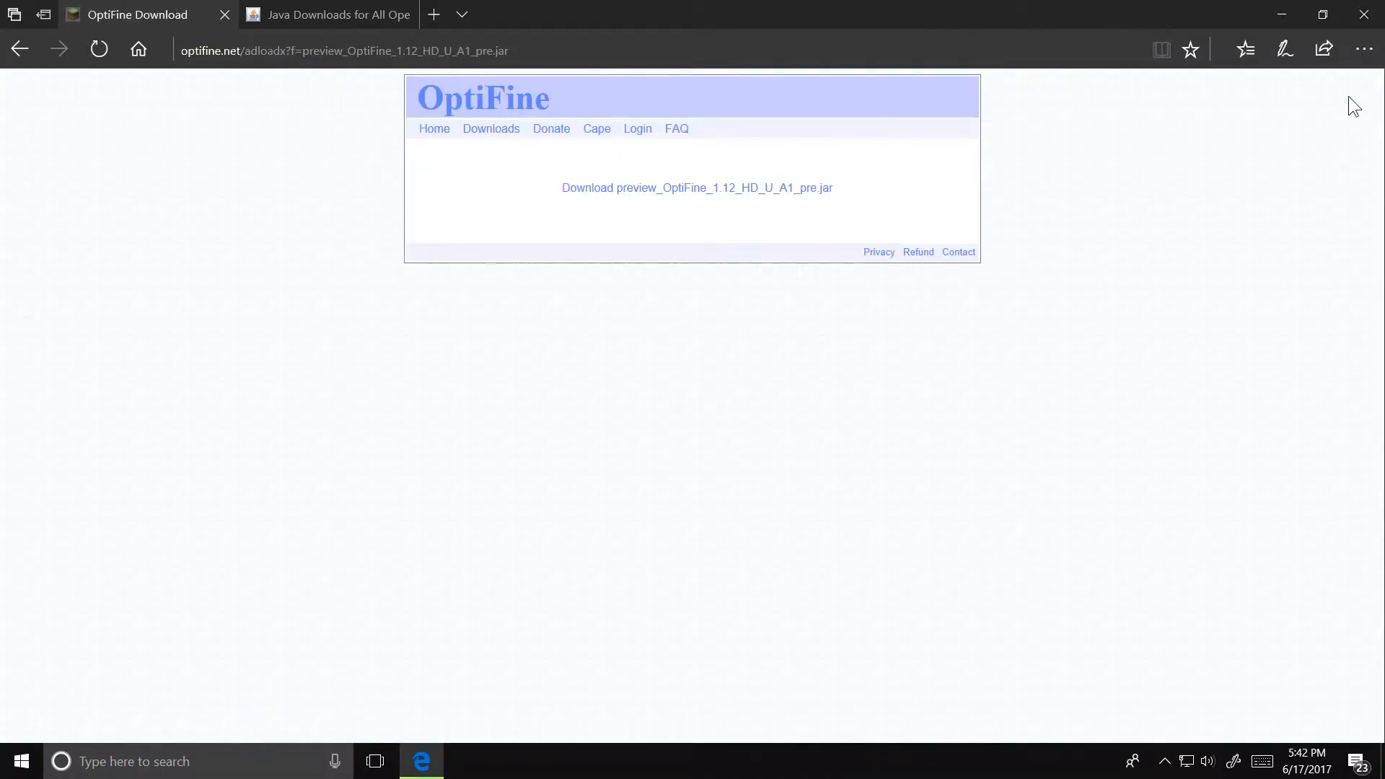
pyautogui.moveTo(1203, 106)
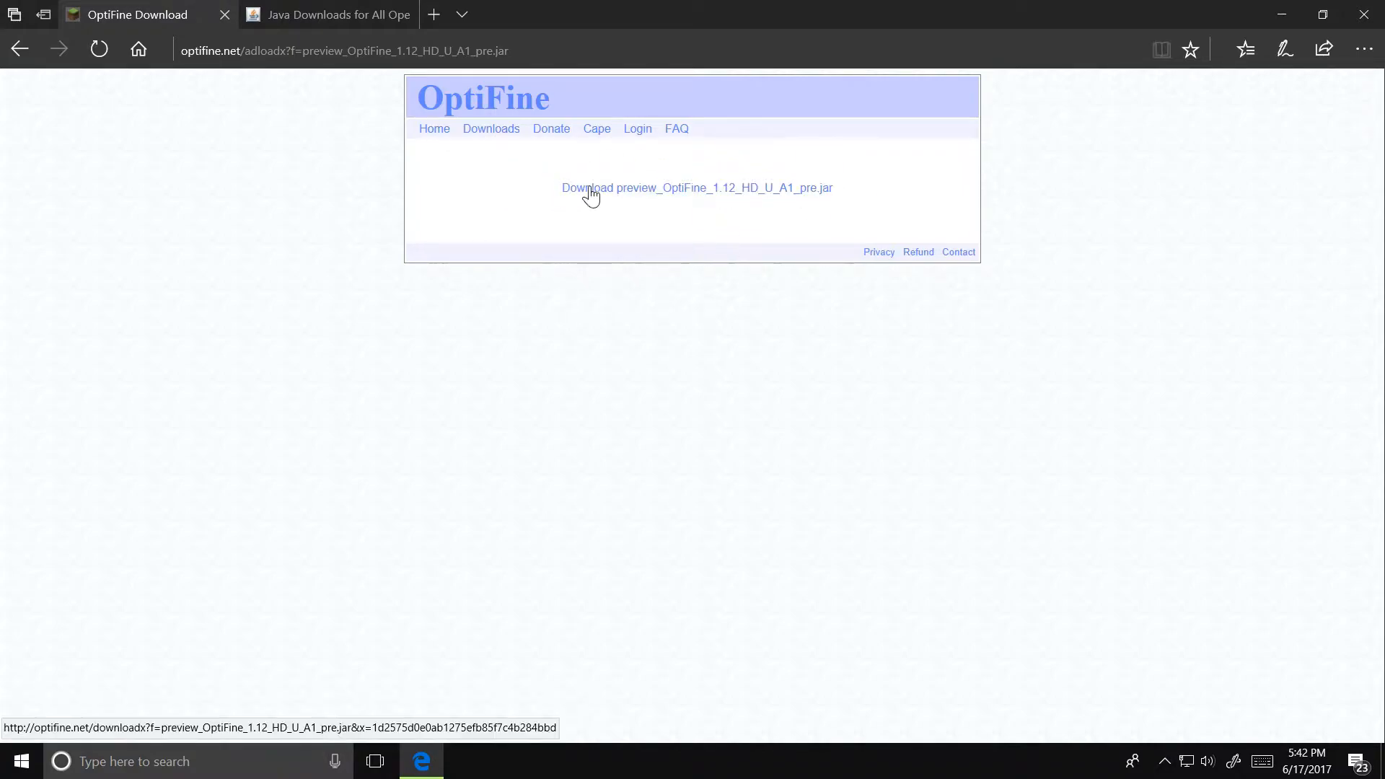
# Start downloading preview_OptiFine_1.12_HD_U_A1_pre.jar past the Adf.ly page.
pyautogui.click(696, 188)
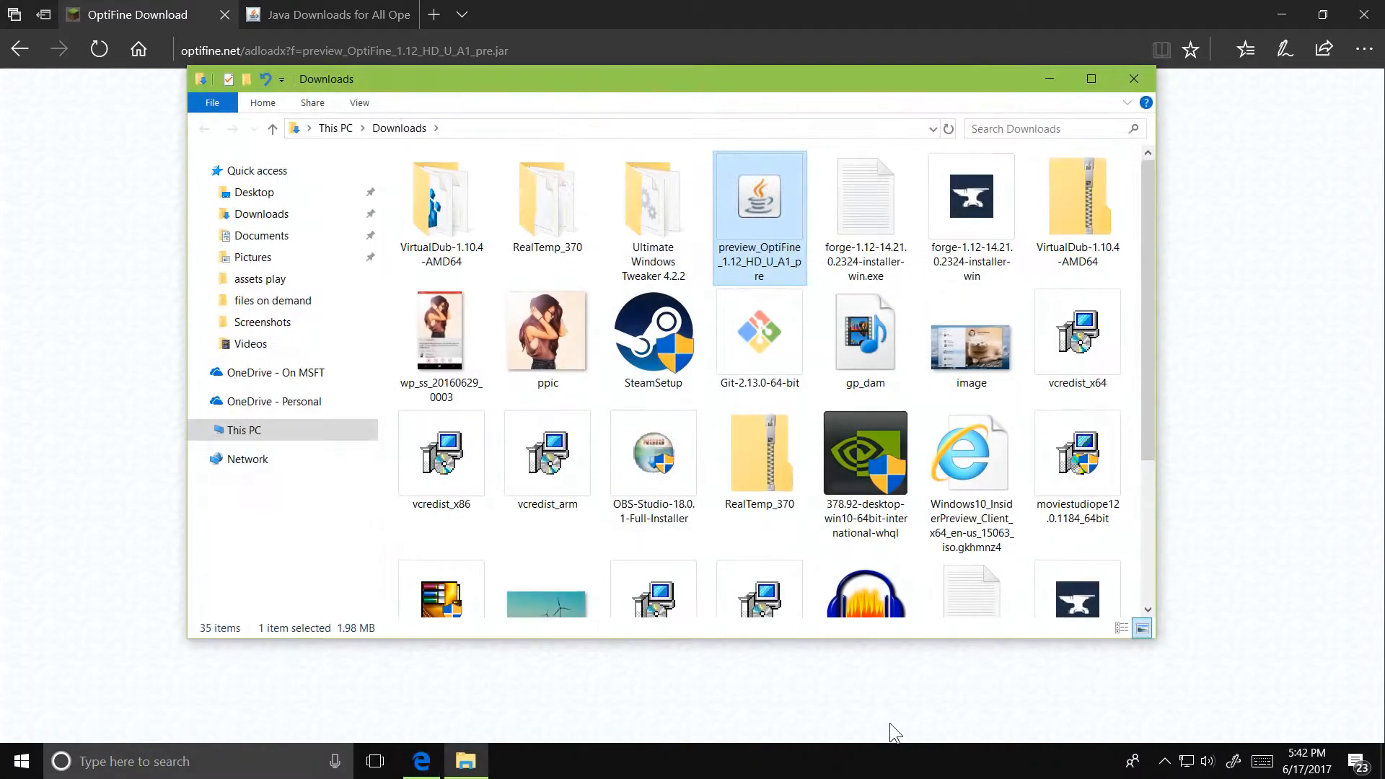
pyautogui.moveTo(776, 254)
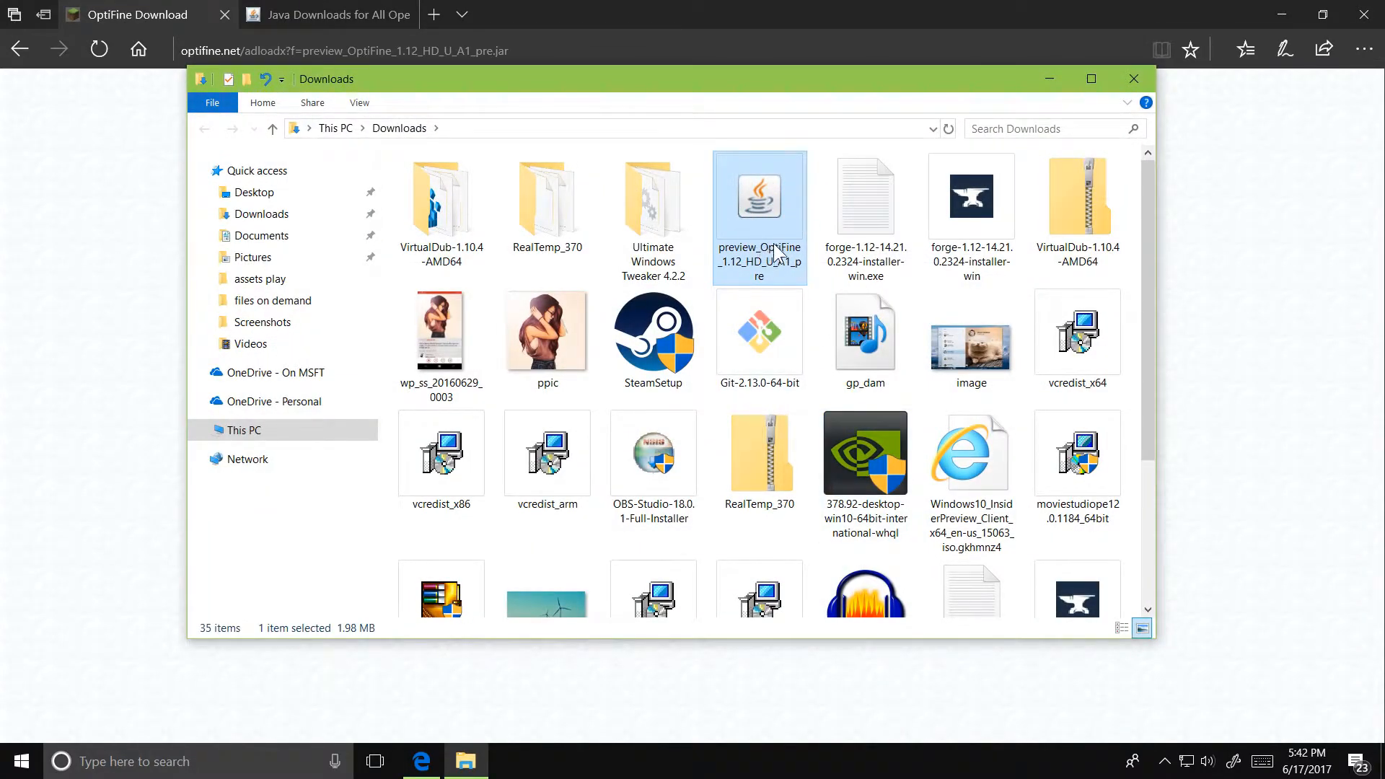
pyautogui.moveTo(770, 215)
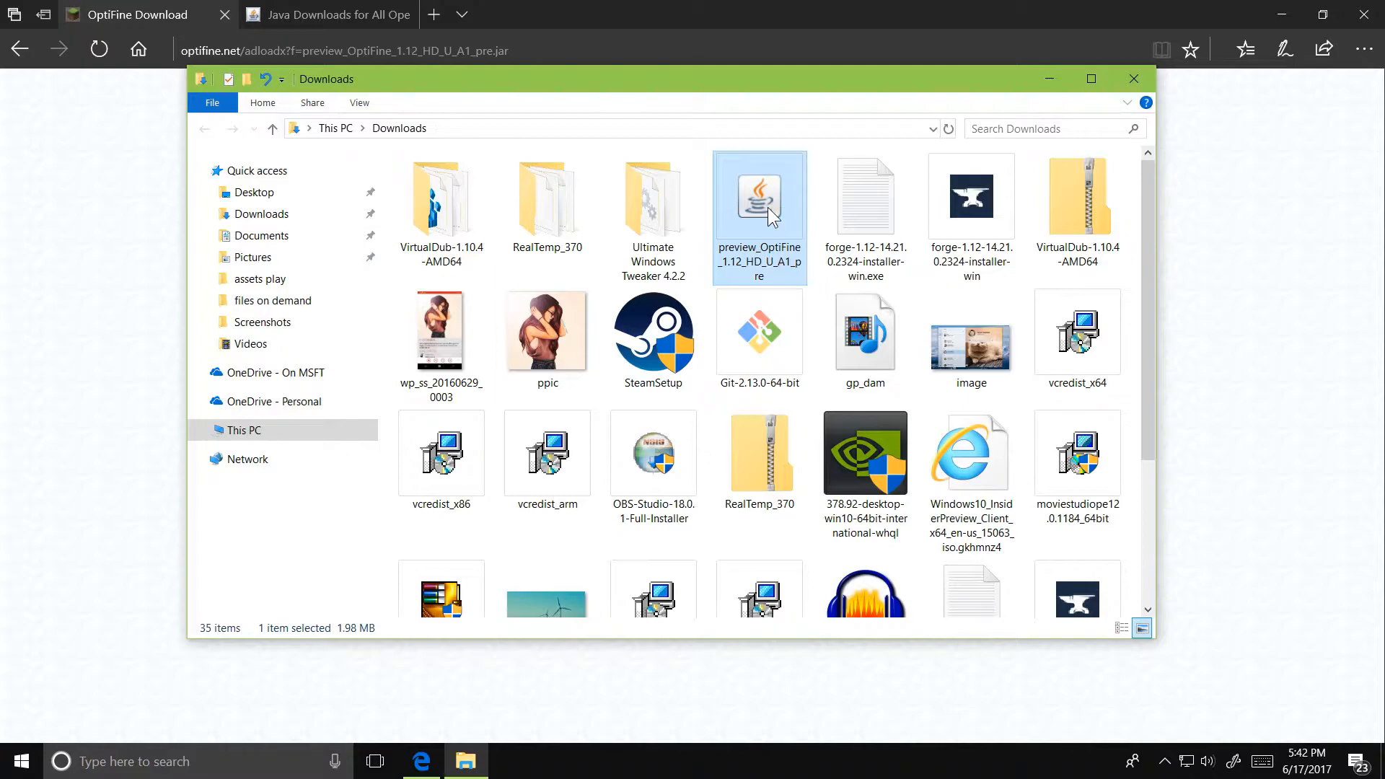
pyautogui.moveTo(811, 320)
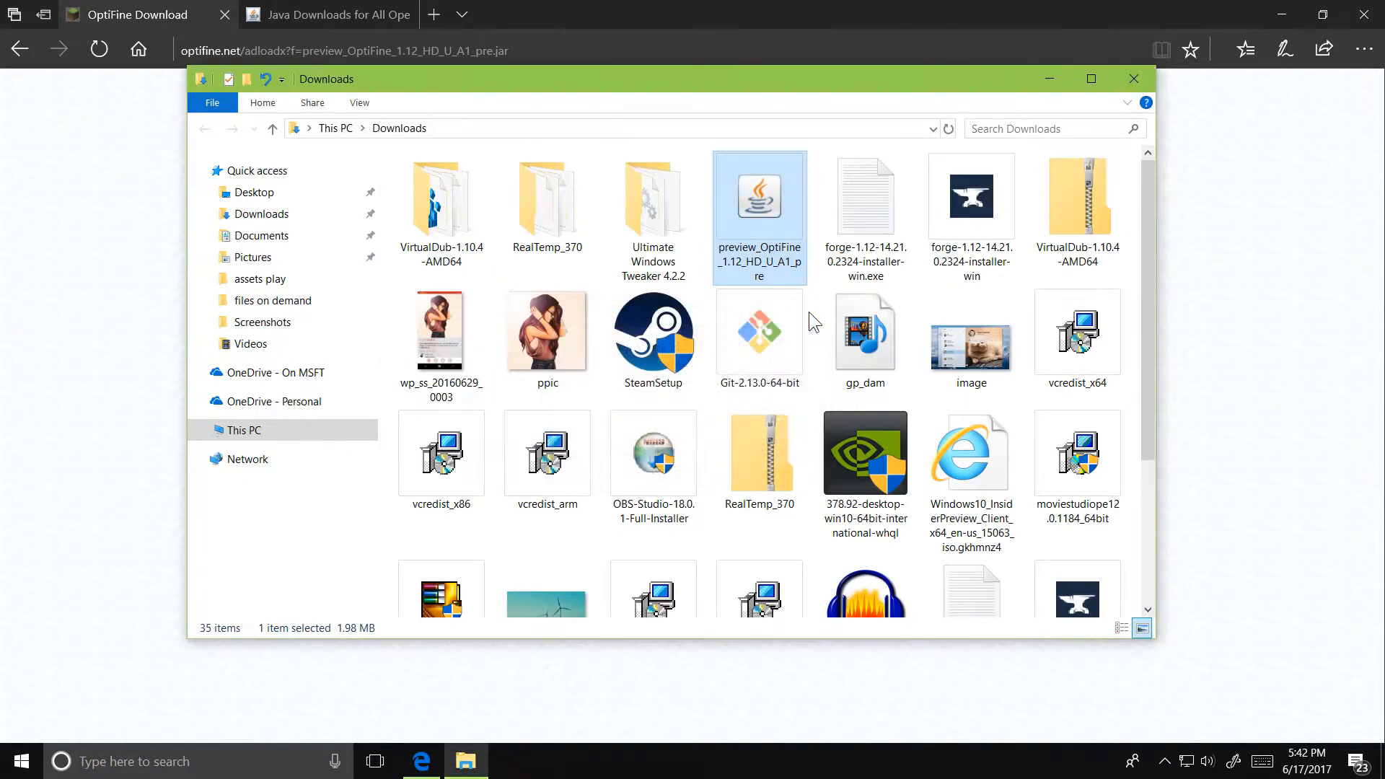
# Switch to the Java downloads browser tab.
pyautogui.click(328, 14)
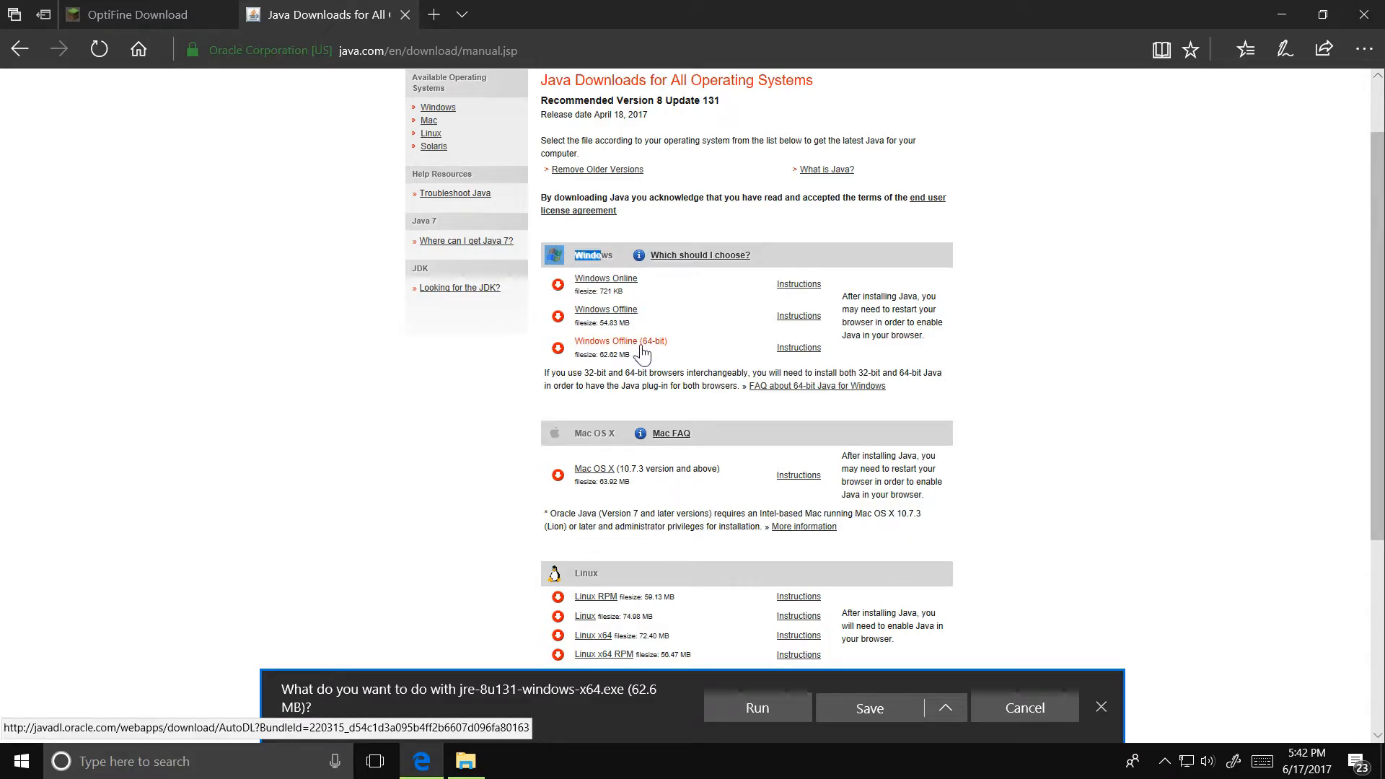
# Locate the Windows Offline 64-bit Java installer, then minimize Edge to show Downloads.
pyautogui.scroll(-3)
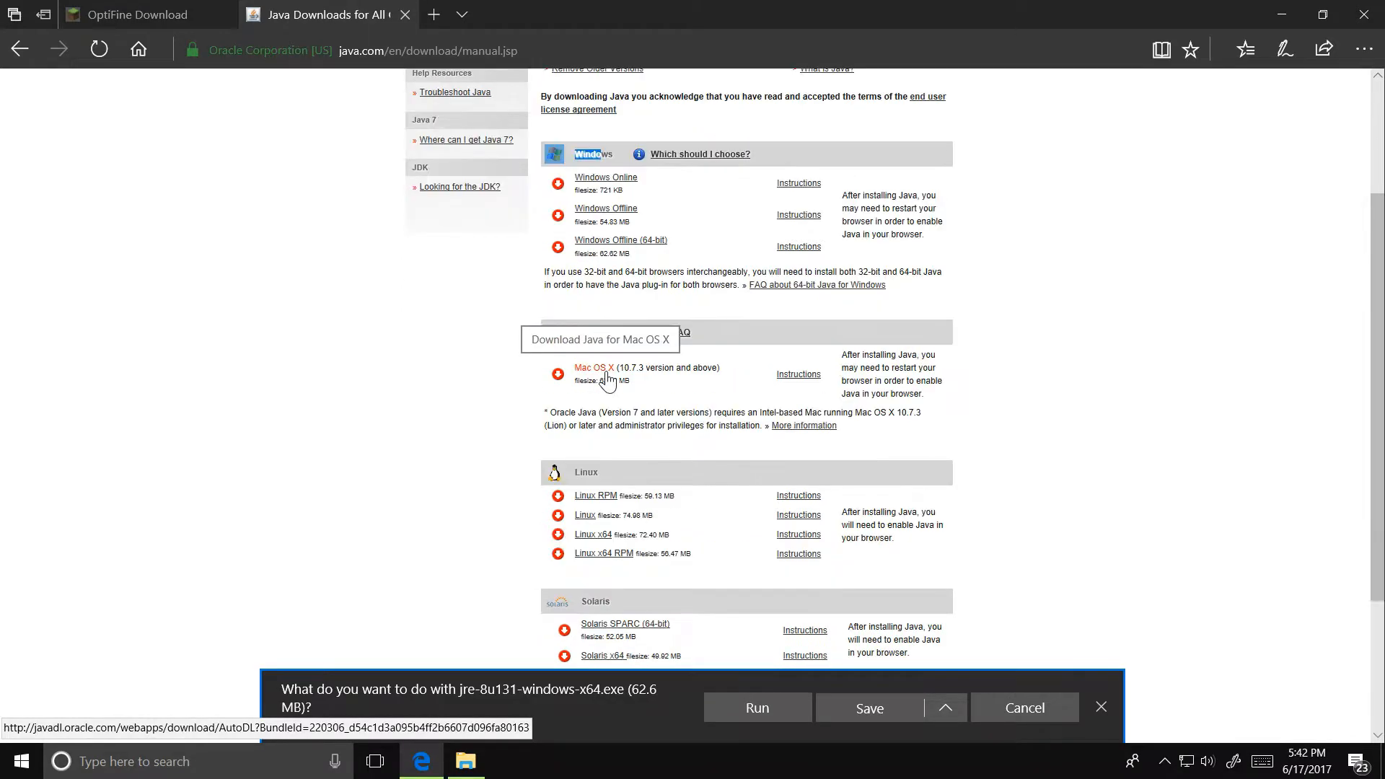
pyautogui.click(466, 760)
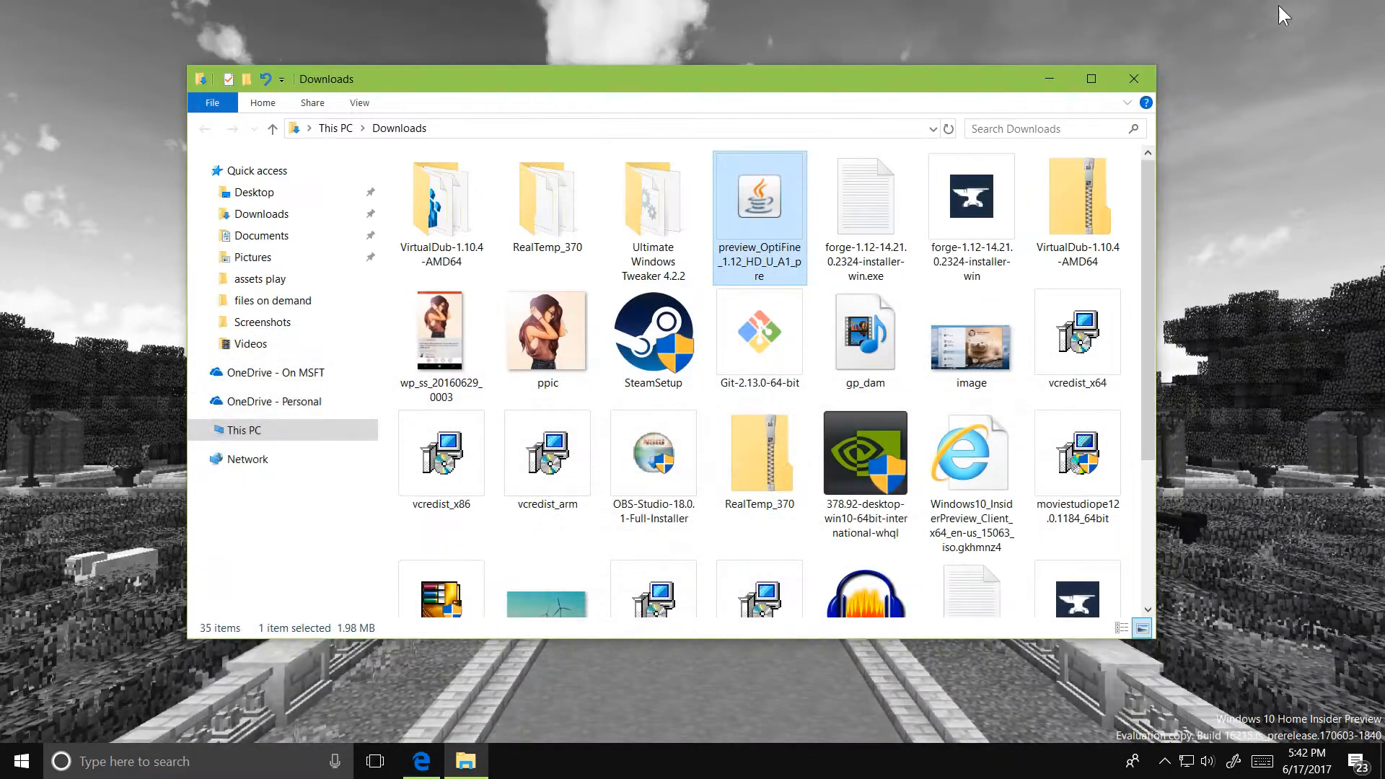
# Run the OptiFine jar and install OptiFine HD U A1 pre into .minecraft, confirming success.
pyautogui.doubleClick(757, 196)
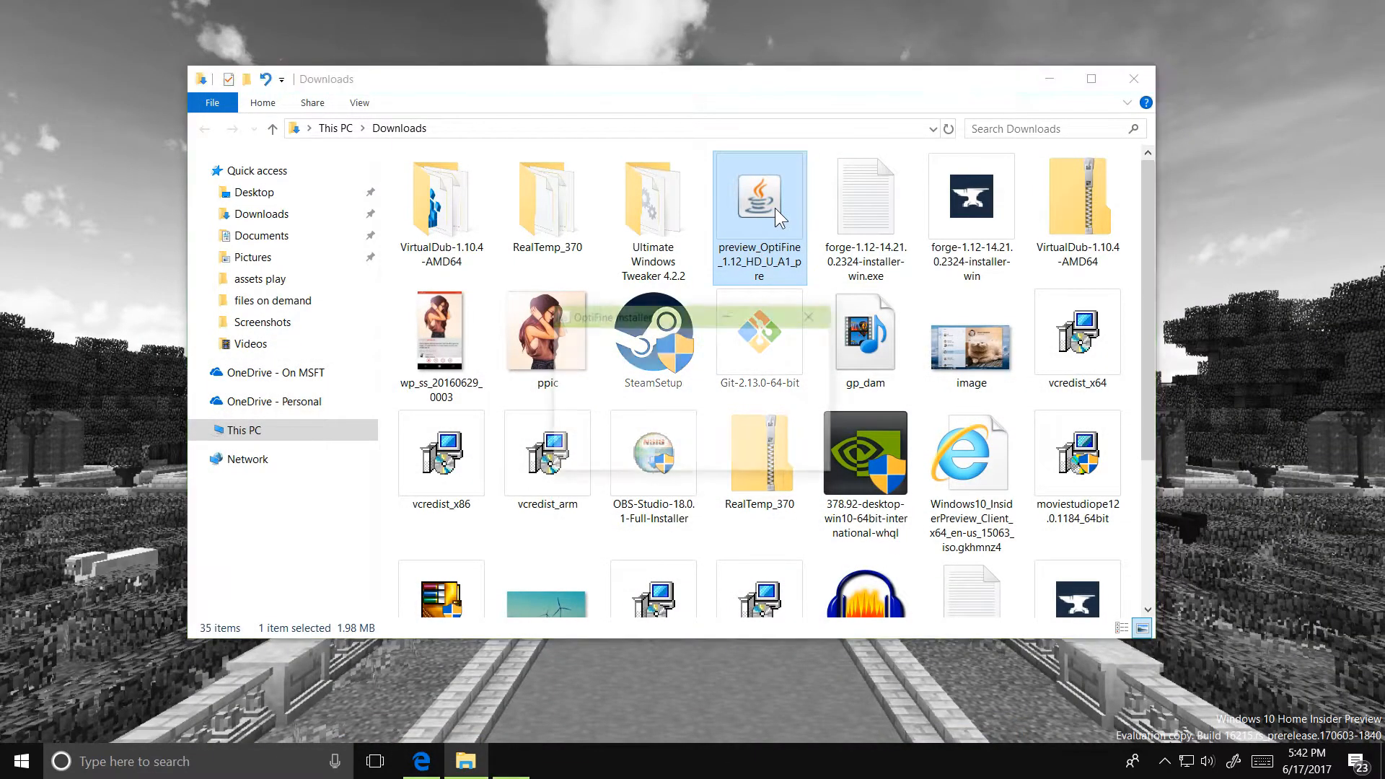
pyautogui.doubleClick(757, 196)
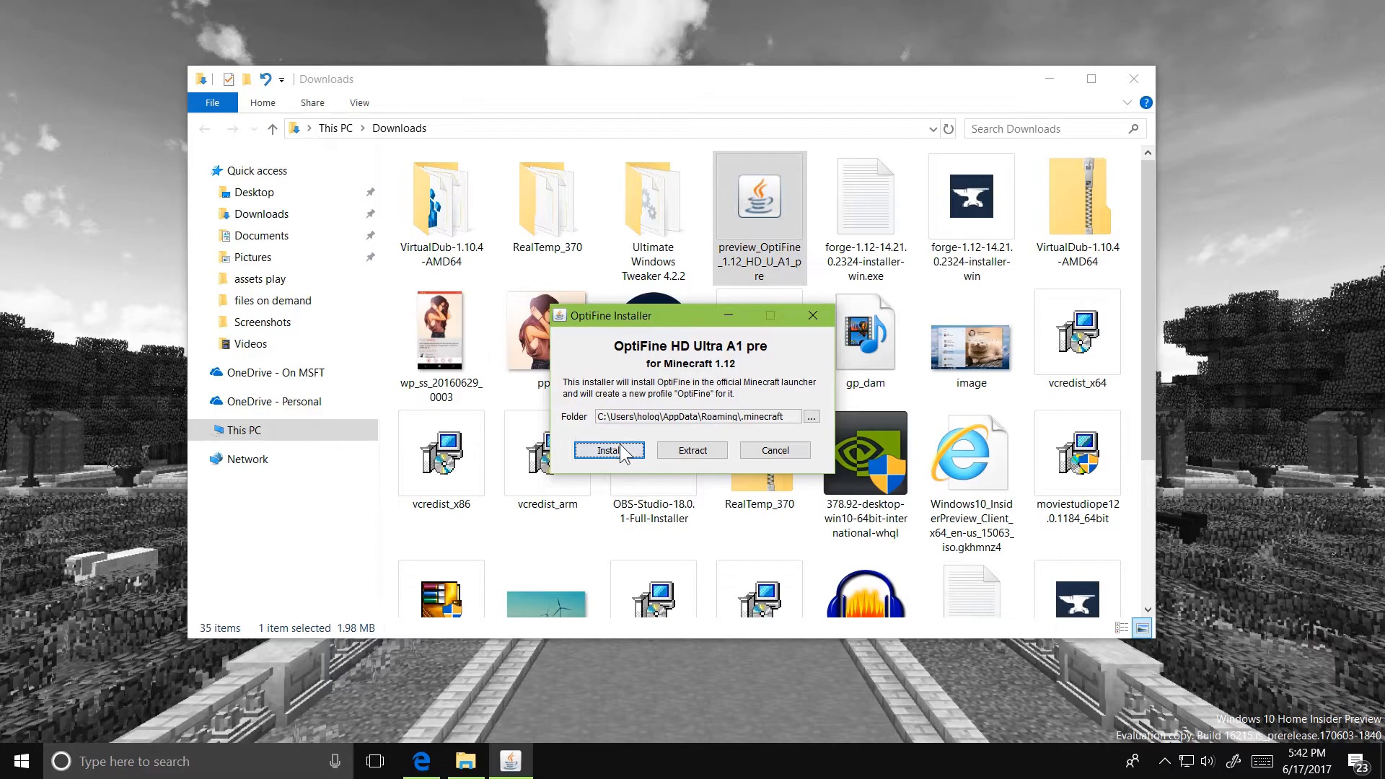
pyautogui.click(608, 450)
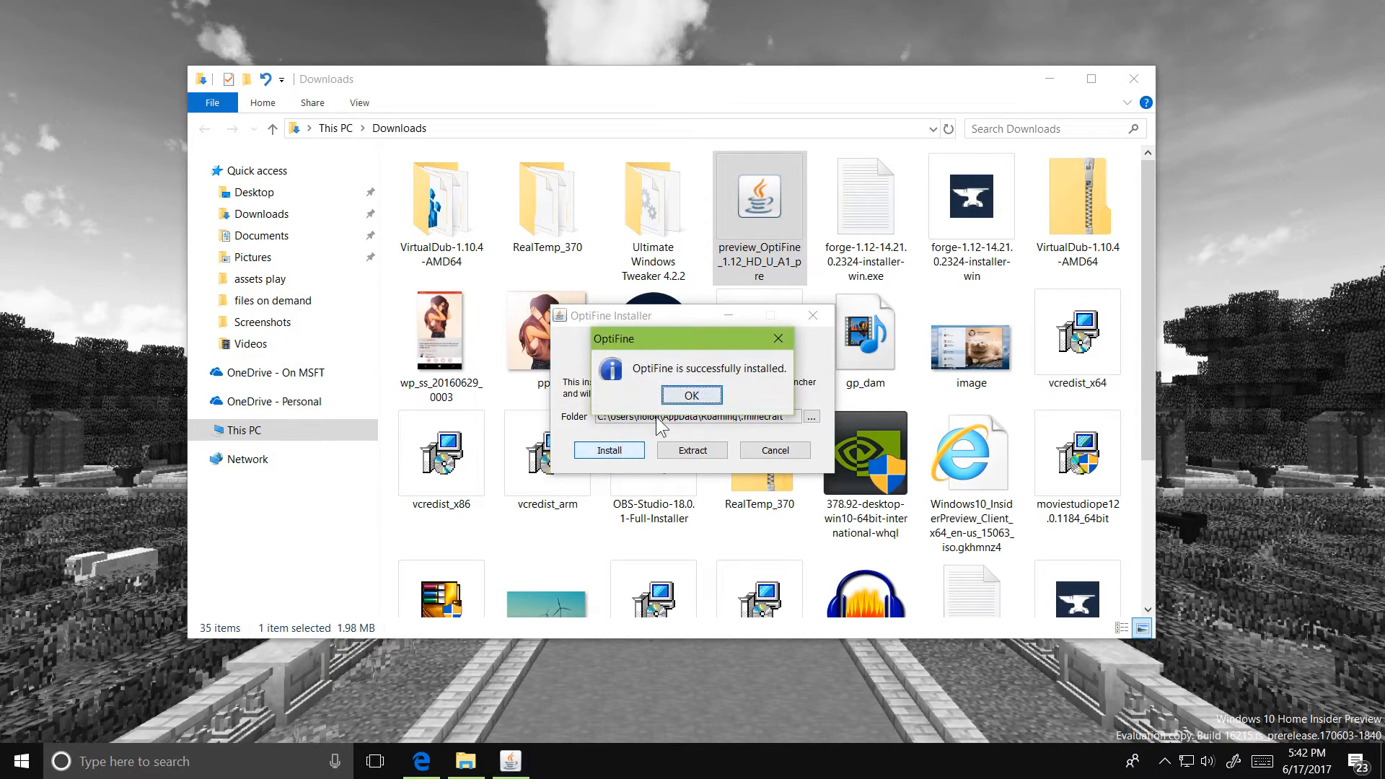
pyautogui.click(15, 760)
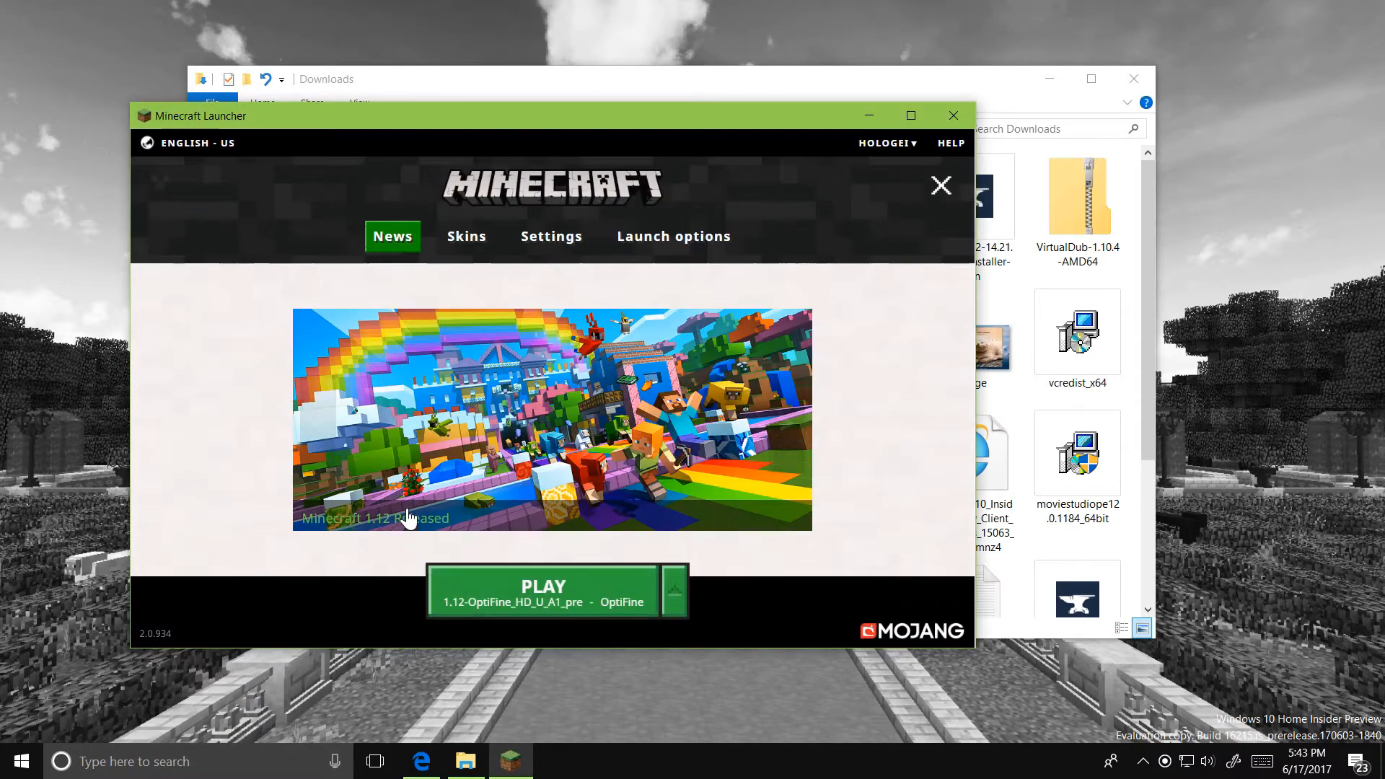
# Show the Play profile list with OptiFine 1.12-OptiFine_HD_U_A1_pre and the Launch options view.
pyautogui.click(674, 590)
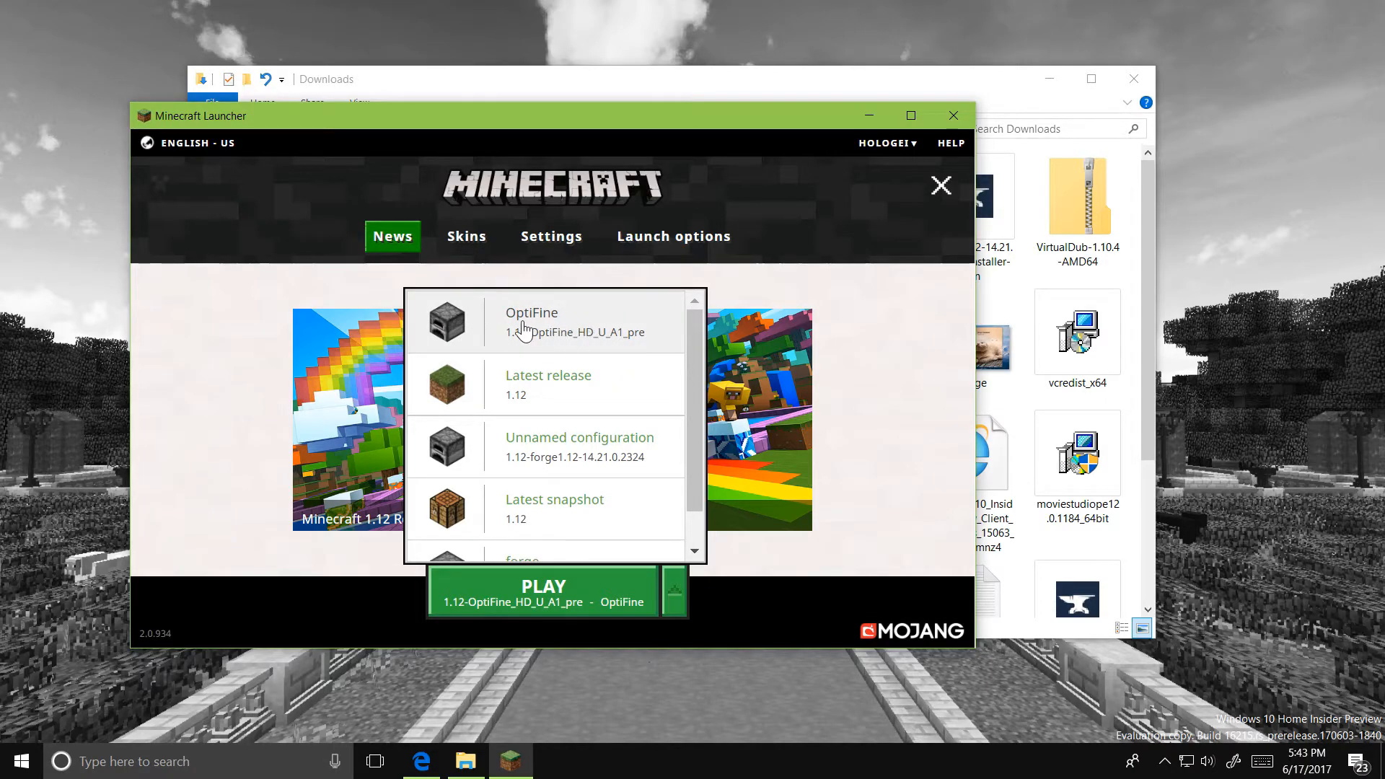
pyautogui.click(674, 235)
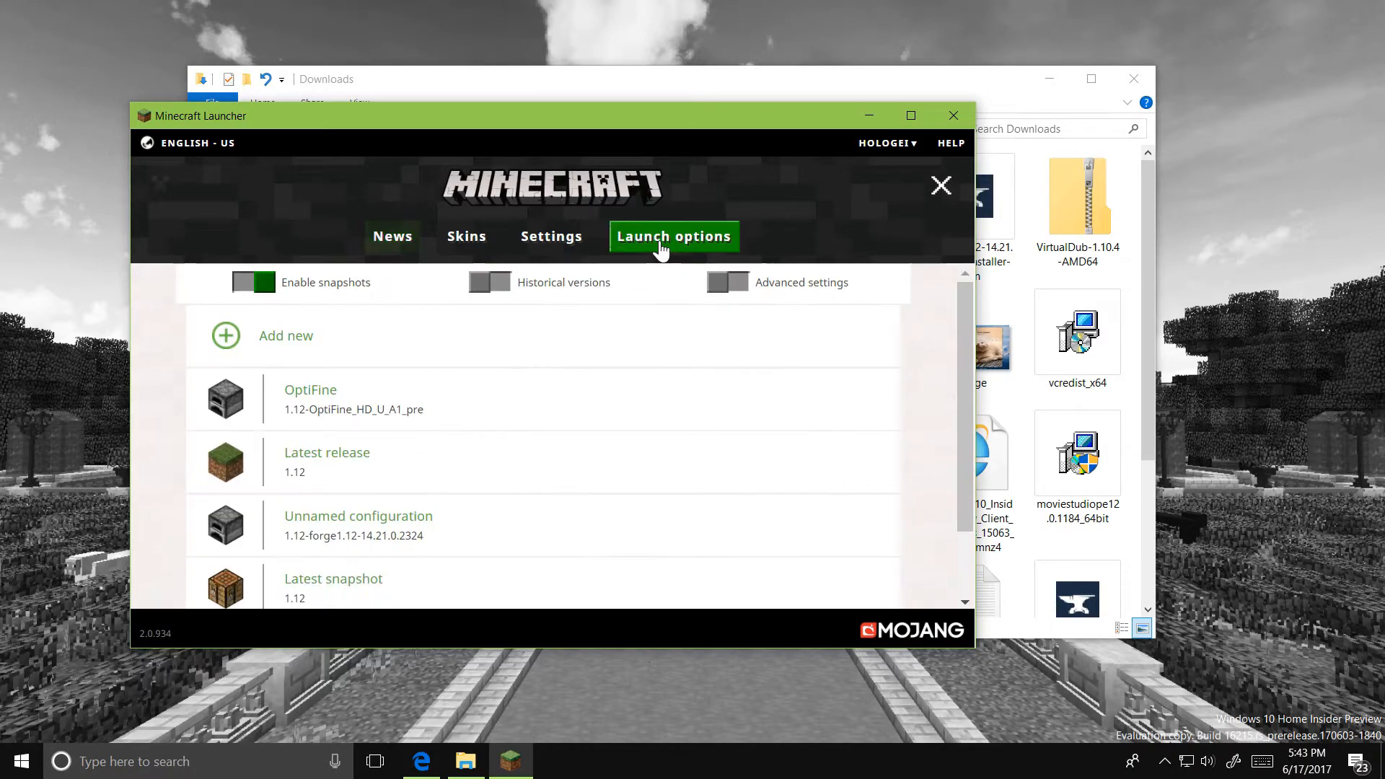
# Check the Unnamed configuration profile's version, returning to News with OptiFine set for Play.
pyautogui.click(358, 516)
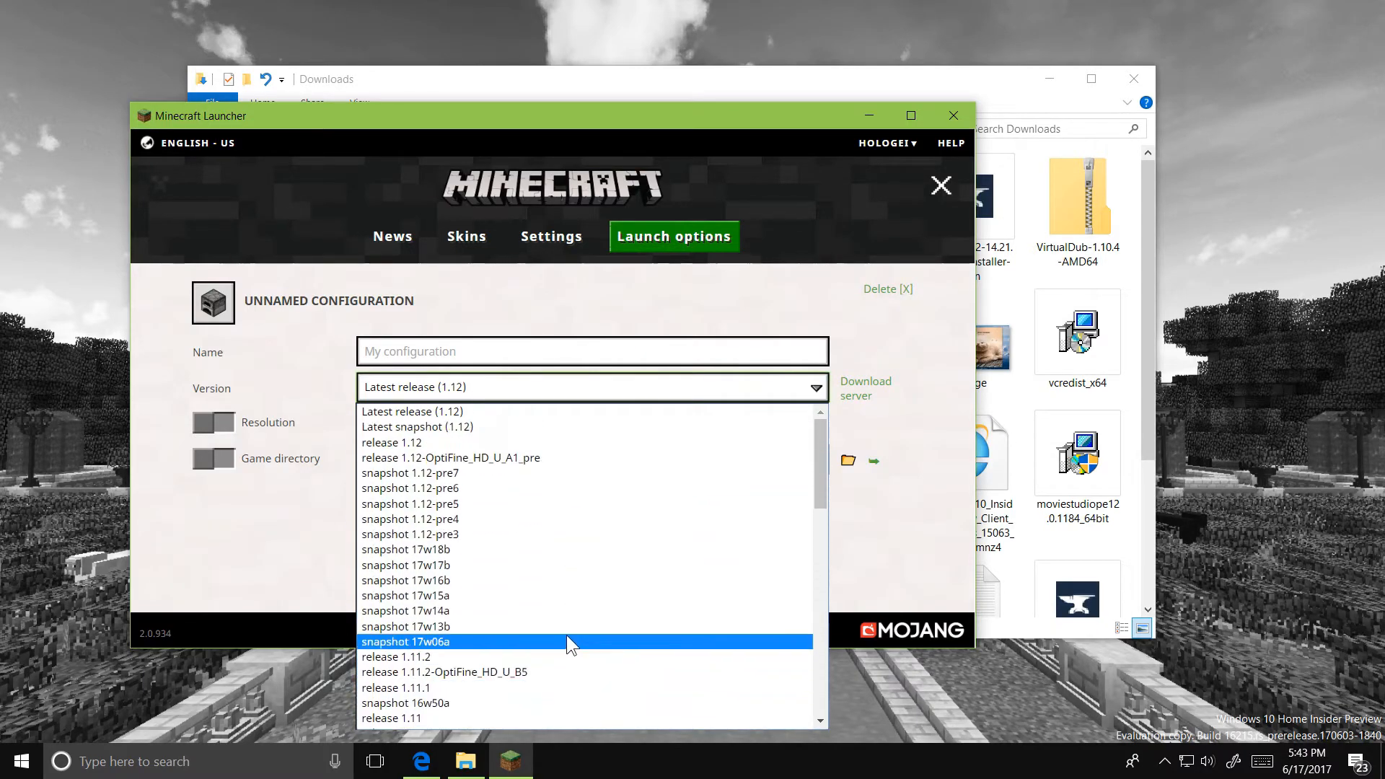
pyautogui.click(392, 235)
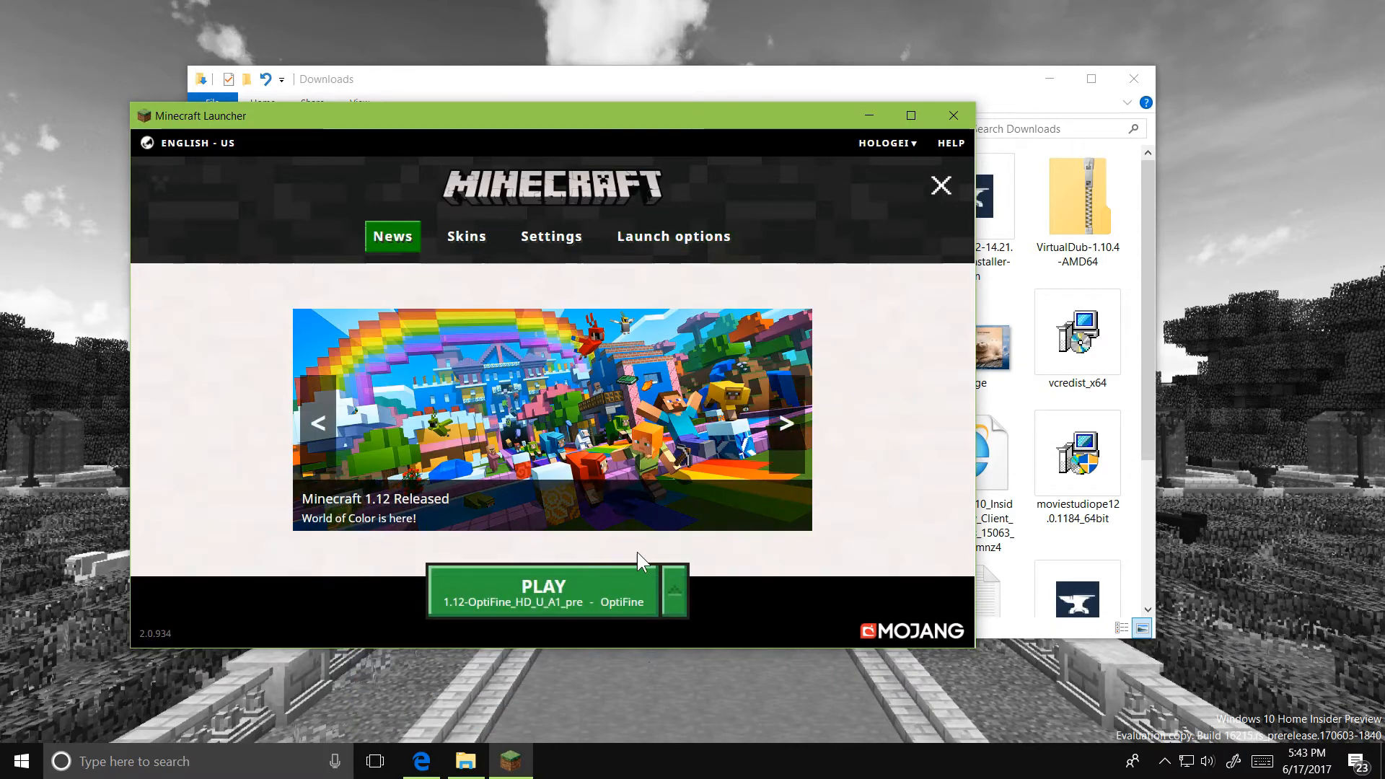